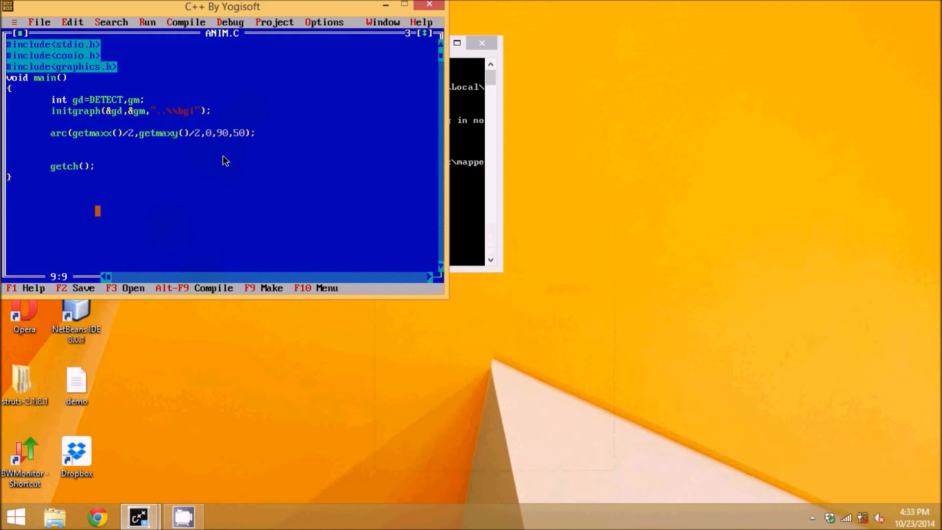
Step: Maximize the ANIM.C editor window to make room above the arc call
click(404, 6)
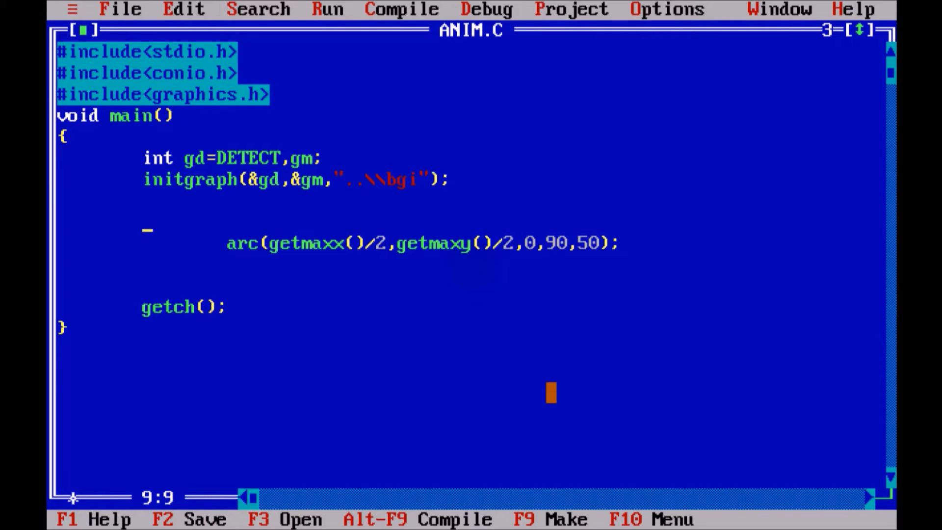
Step: Wrap the arc call in braced for(i=0;i<=50;i++) and add i to the int declaration
text(f)
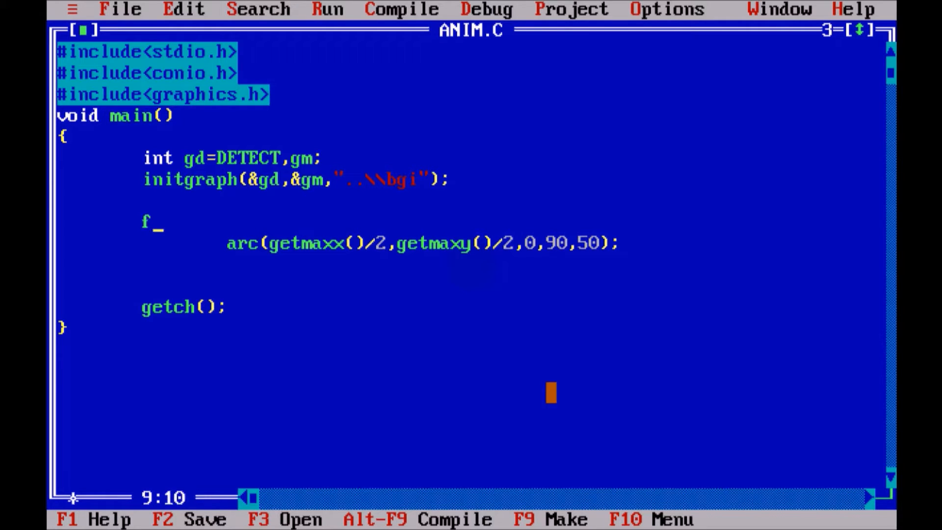
text(or())
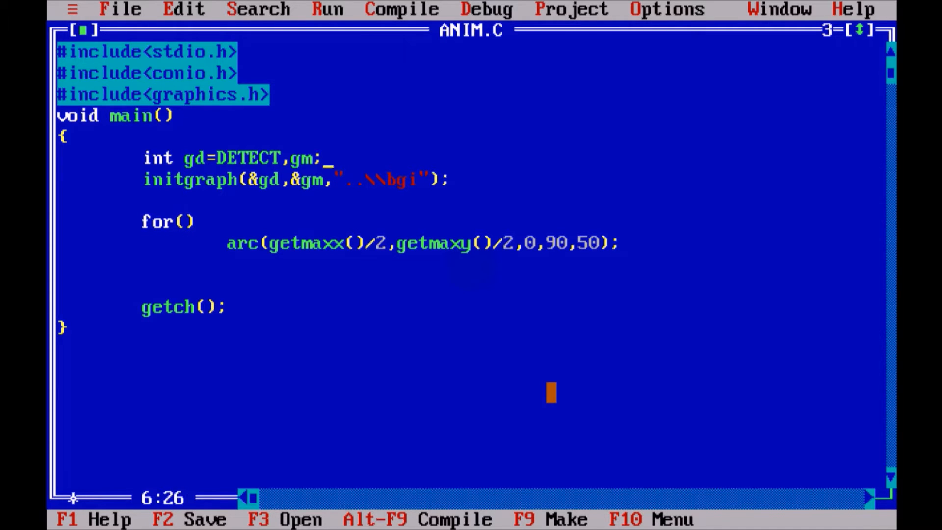
text(,i)
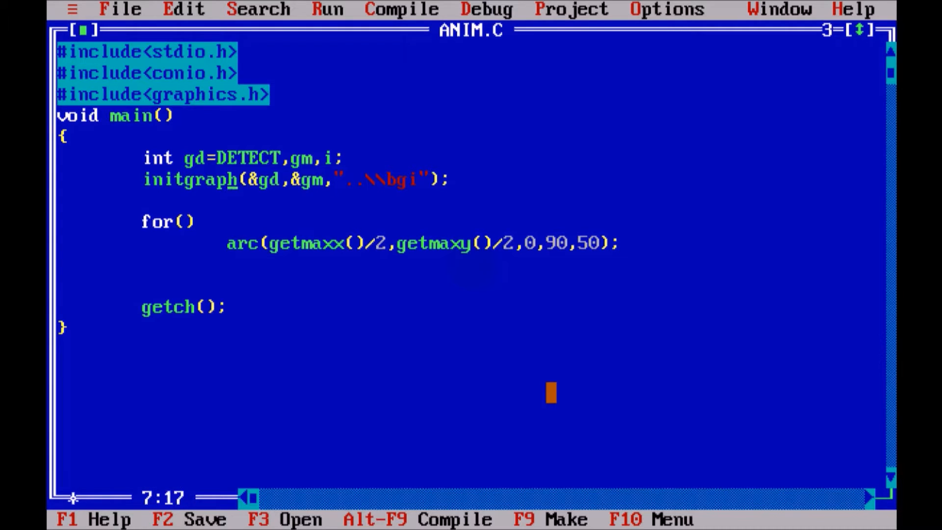
text(i)
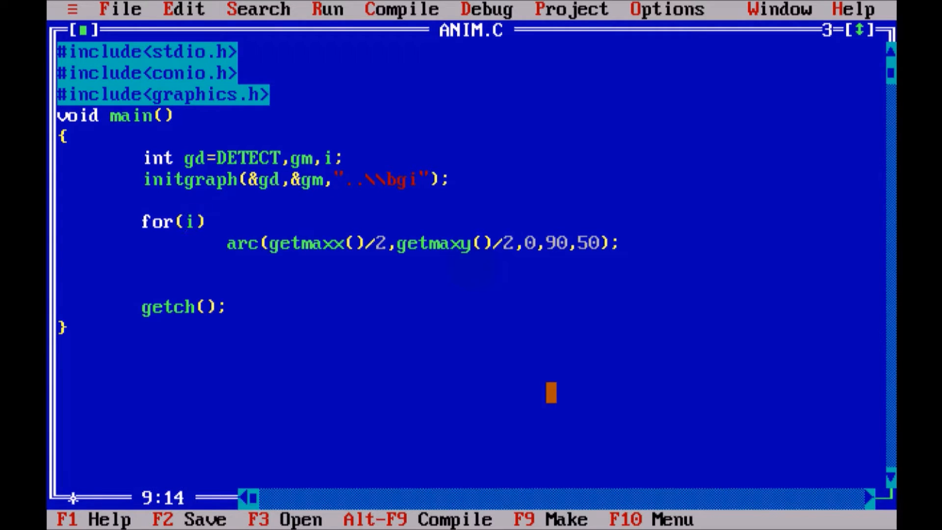
text(=0;i)
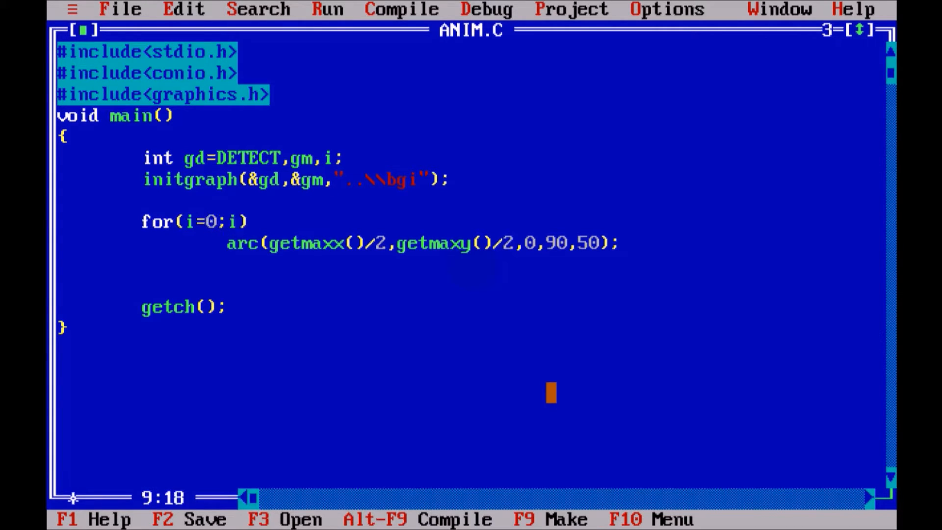
text(<-)
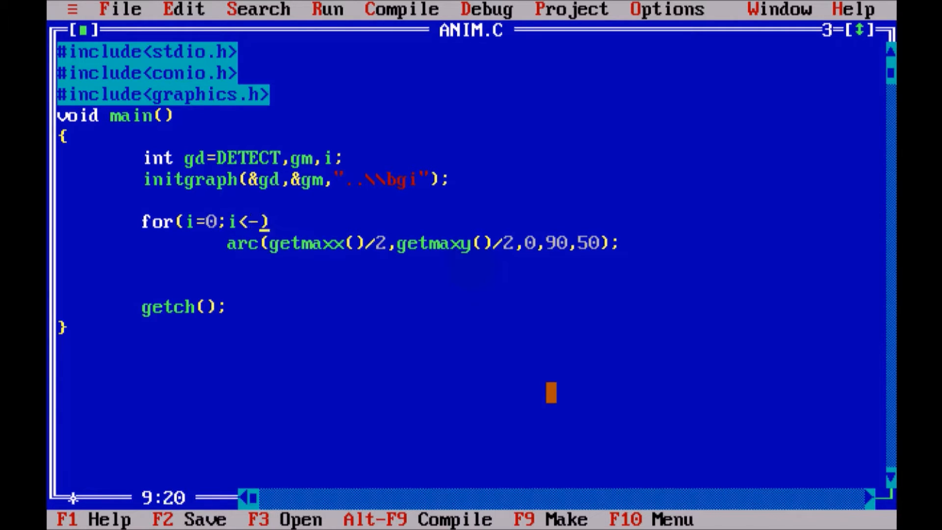
text(=5)
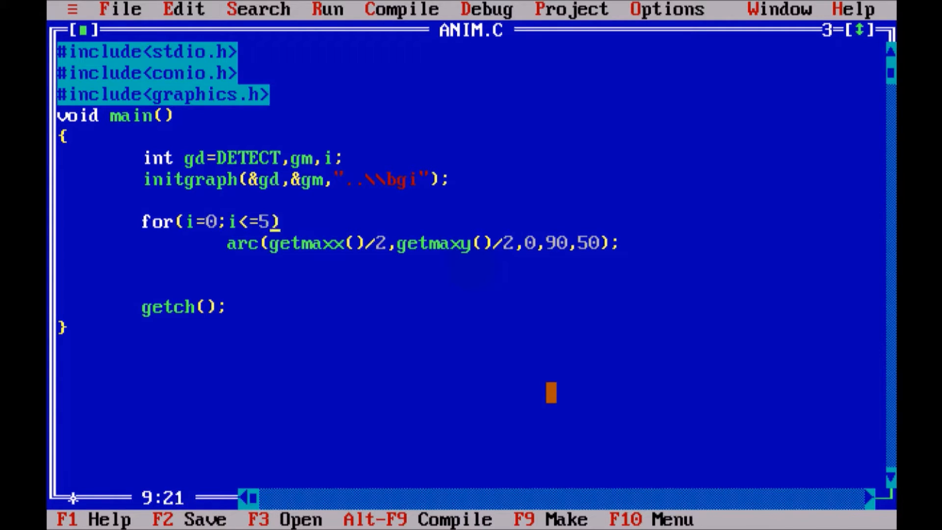
text(0;i++)
text({)
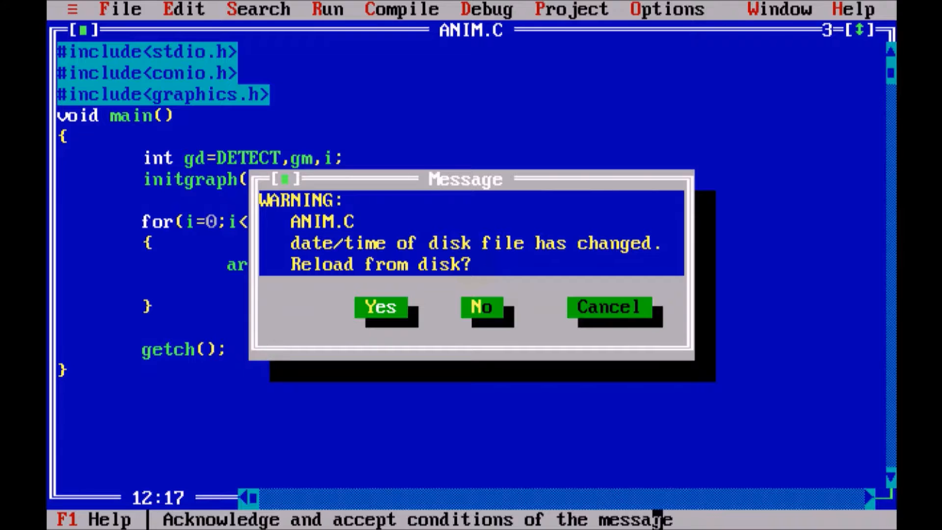
Step: Dismiss the reload warning, make the arc angles 0+i and 90+i, and add a line below
click(380, 307)
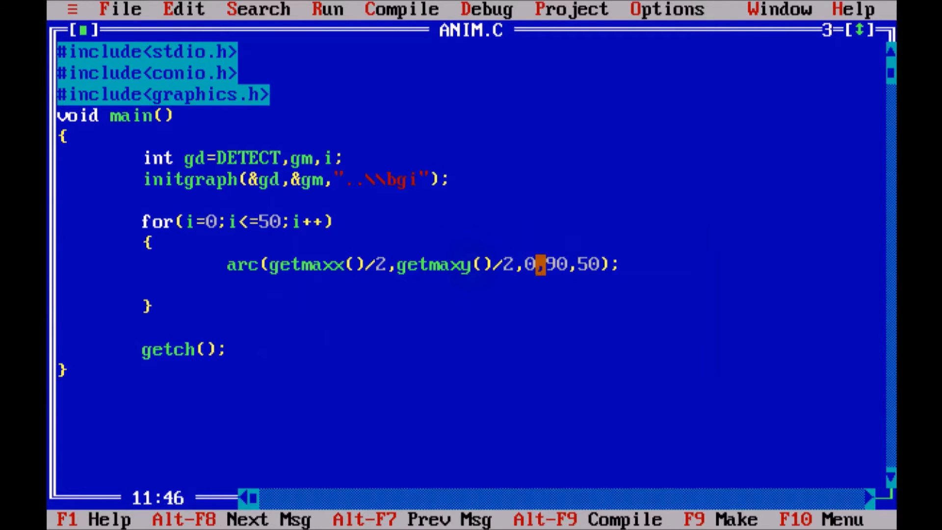
text(+i)
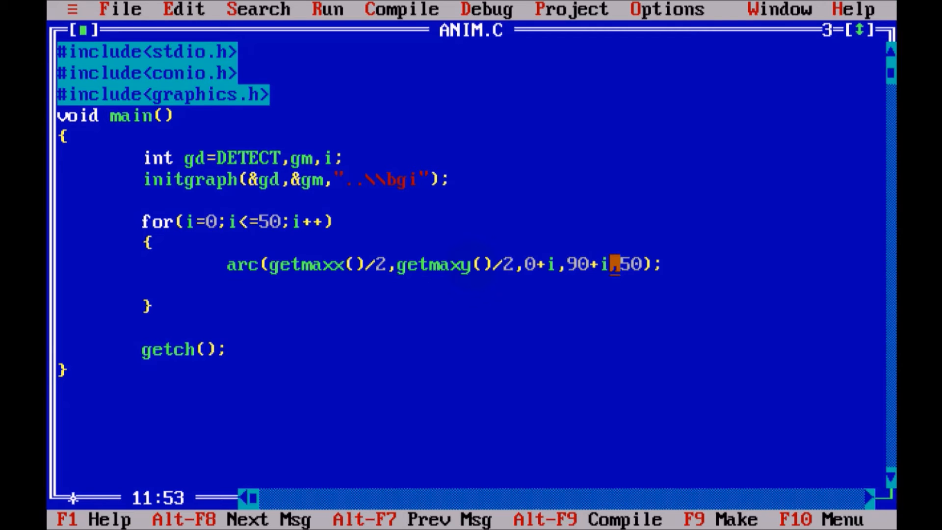
key(Enter)
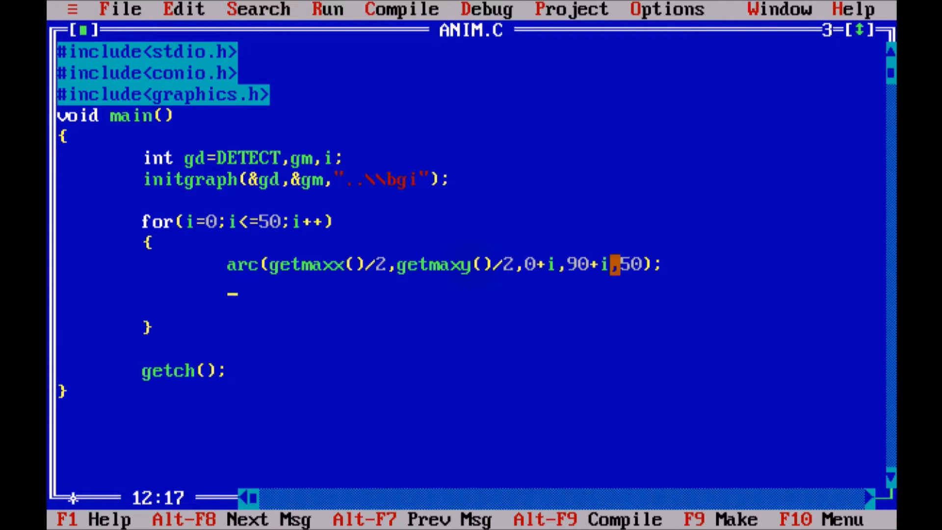
Step: Add delay(50); after the arc call inside the loop
text(del)
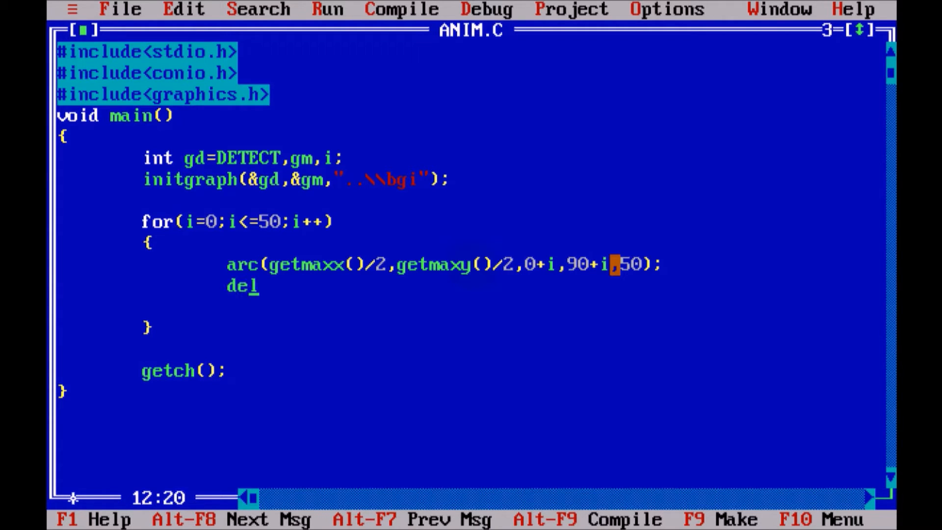
text(ay())
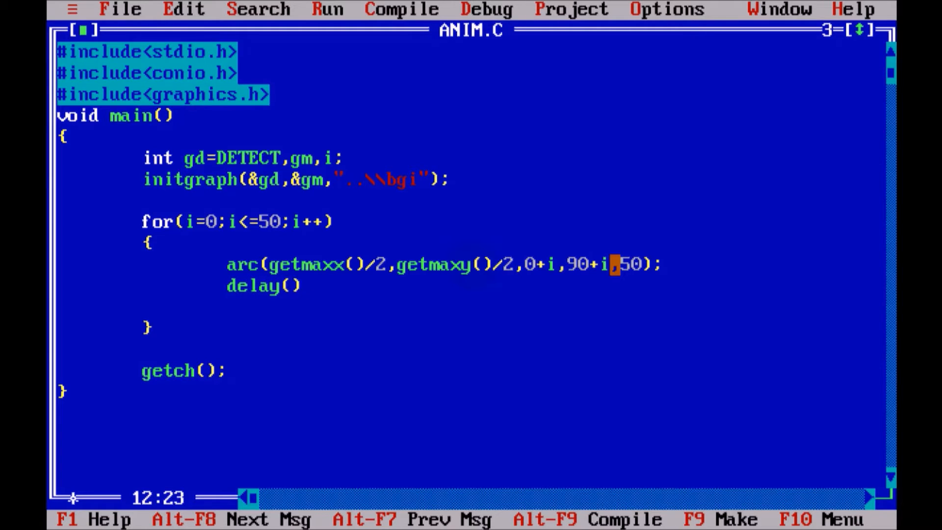
text(100)
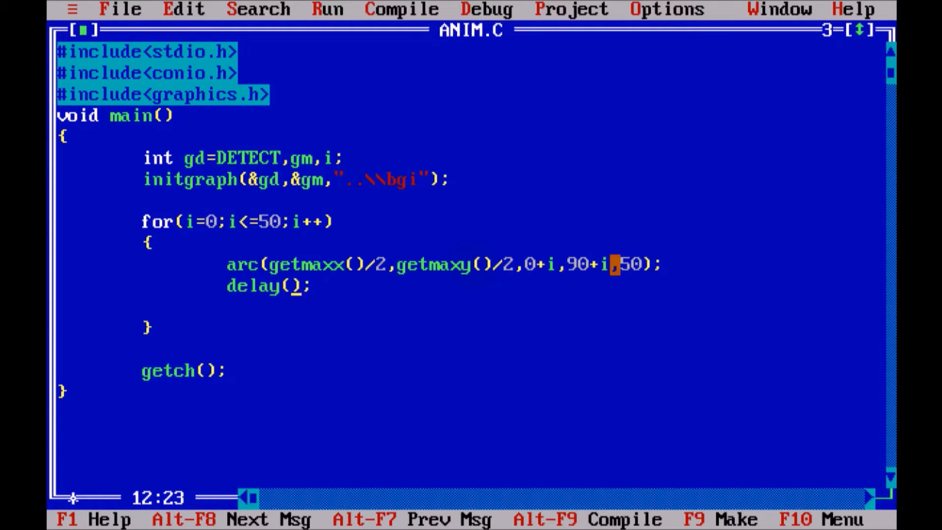
text(50)
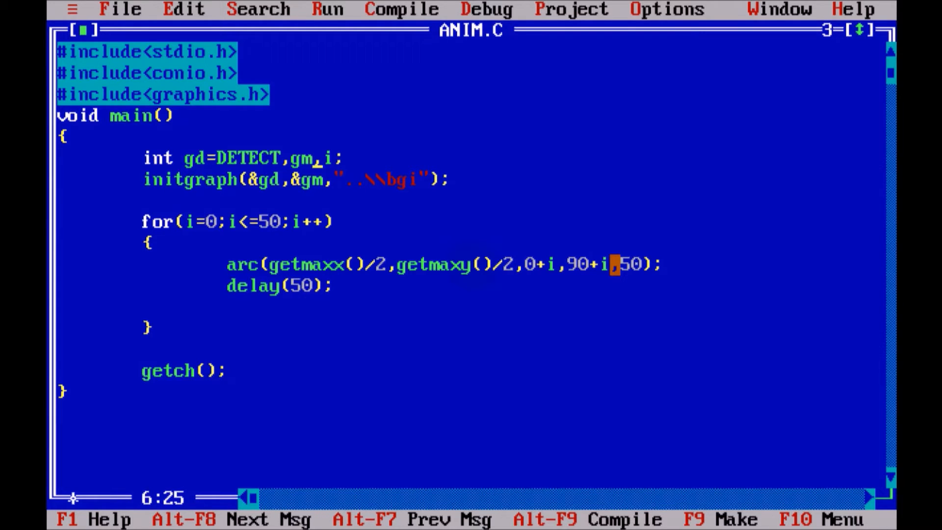
Step: Add #include<dos.h> below the graphics.h include
key(Enter)
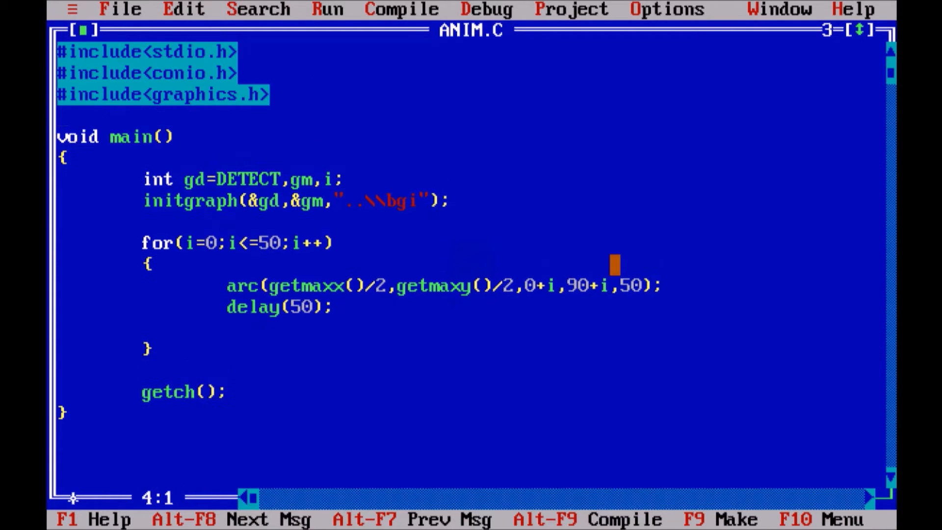
text(#include<)
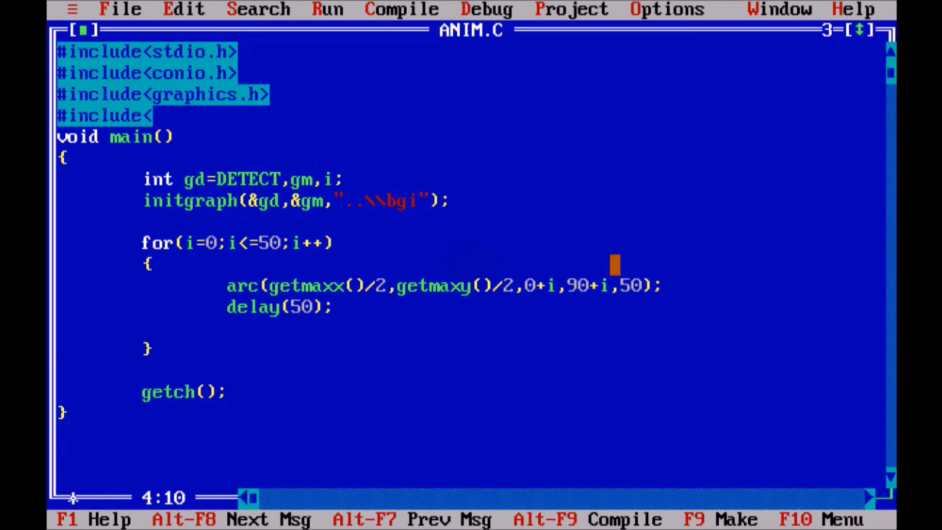
text(dos.h>)
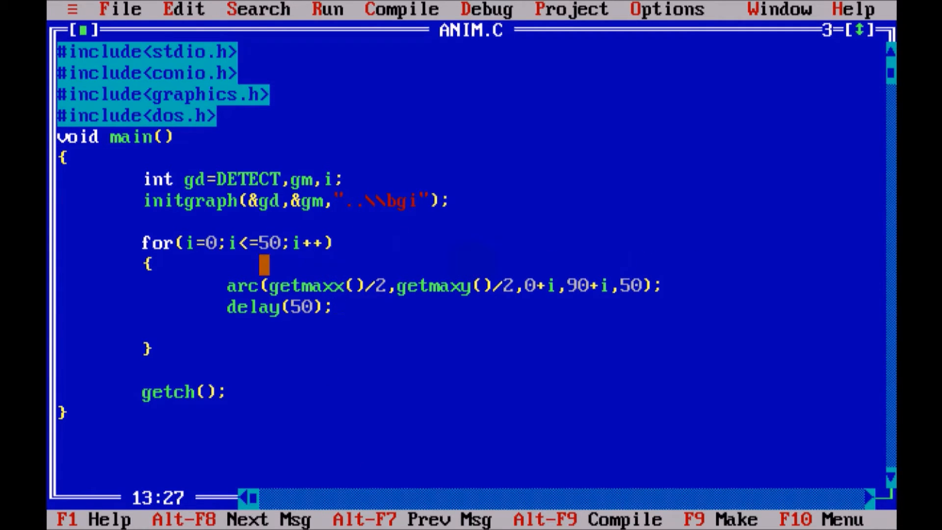
Step: Try cleardevice(); above the arc, remove it, and raise the loop bound to 1000
text(c)
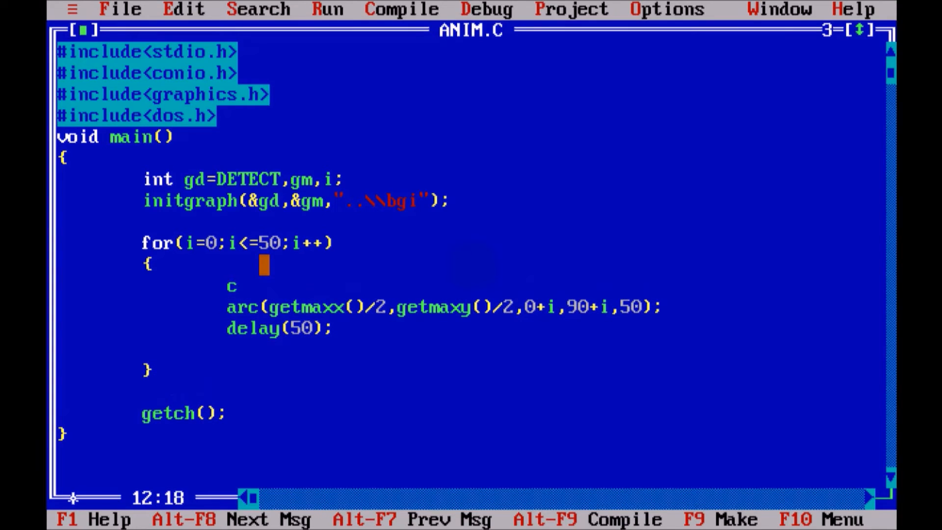
text(leardev)
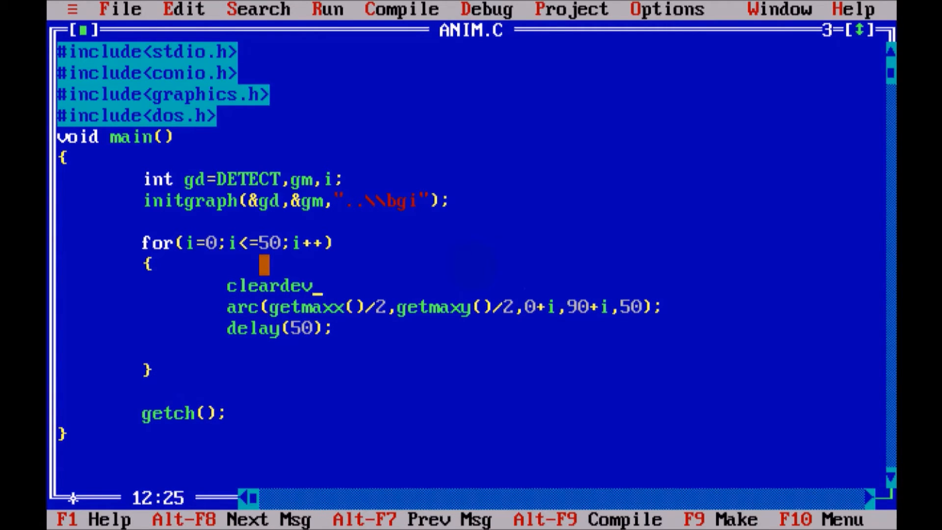
text(ice();)
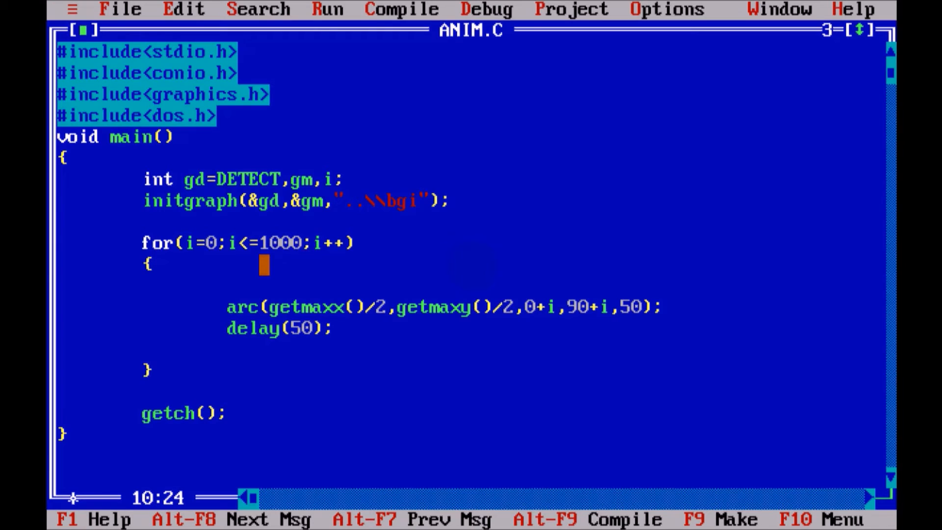
Step: Change the loop condition to i<=10000&&!kbhit() and the delay to 10
text(&&)
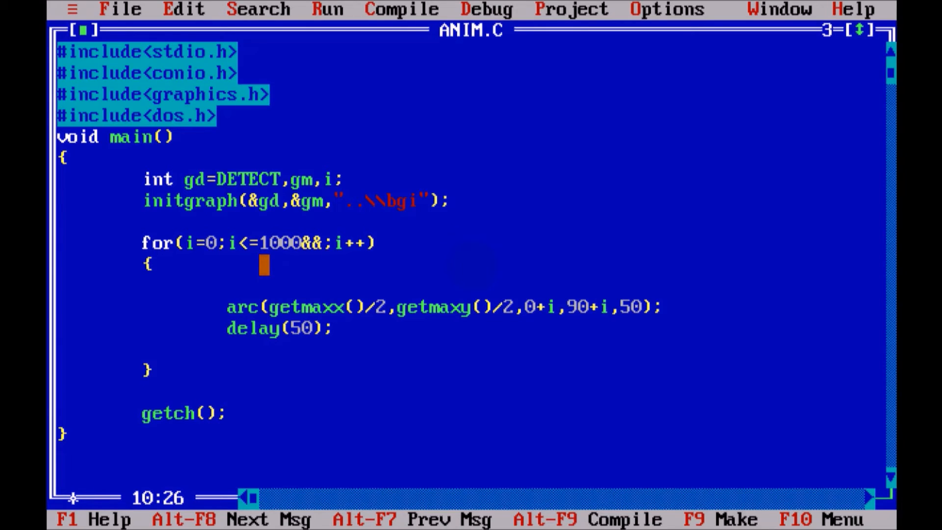
text(!kbhit()
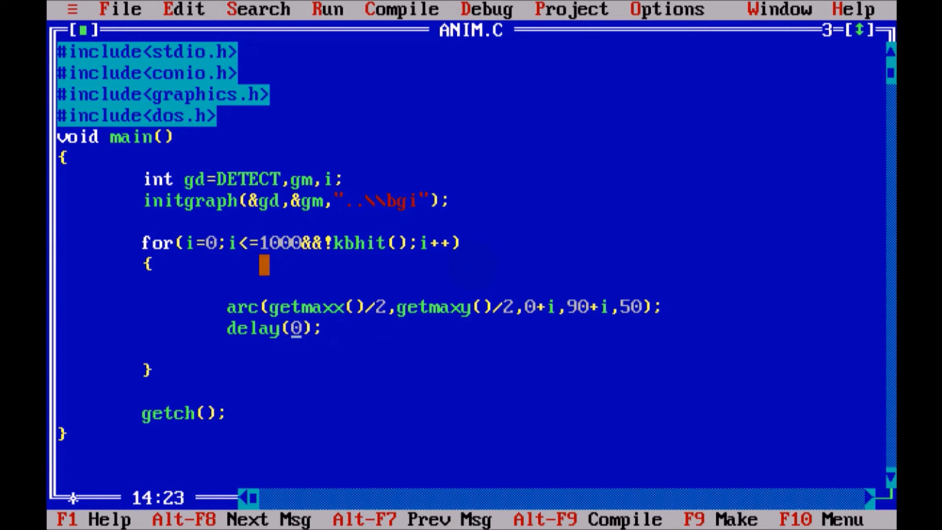
text(1)
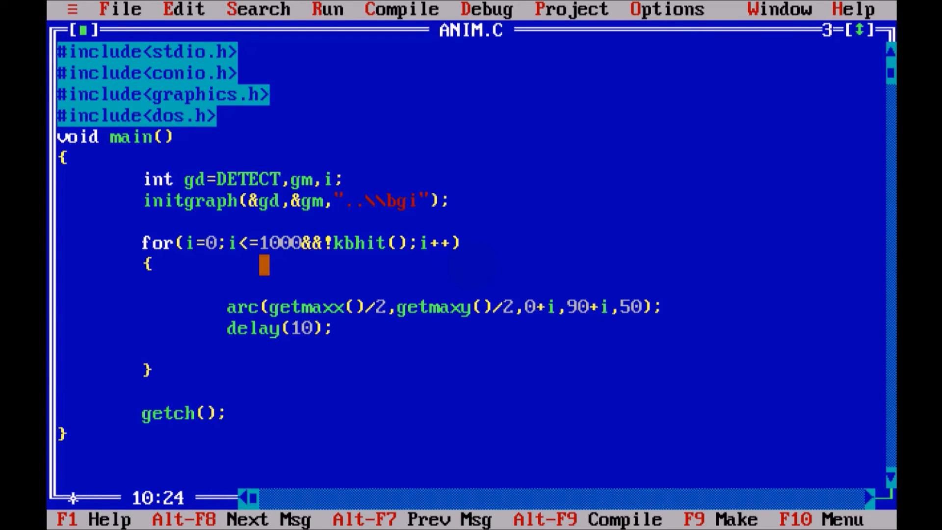
text(0)
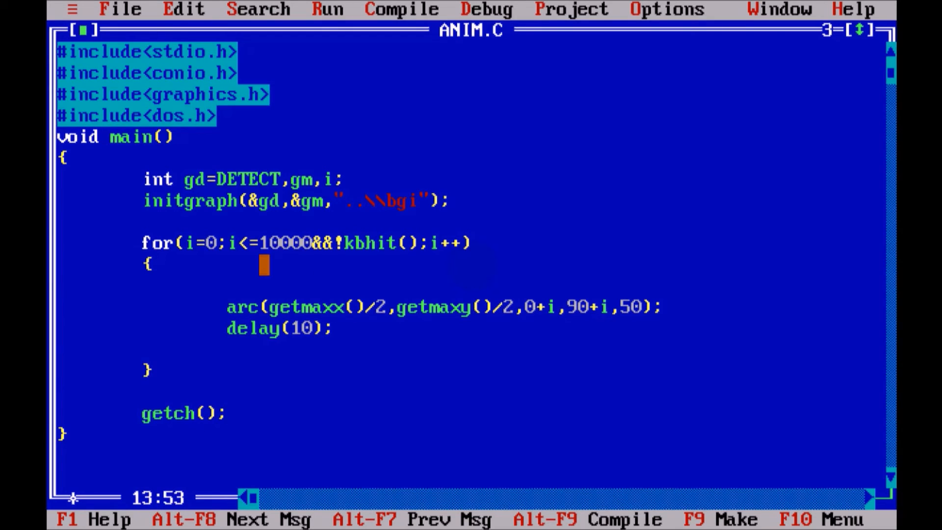
Step: Replace the arc radius 50 with i/10
text(/)
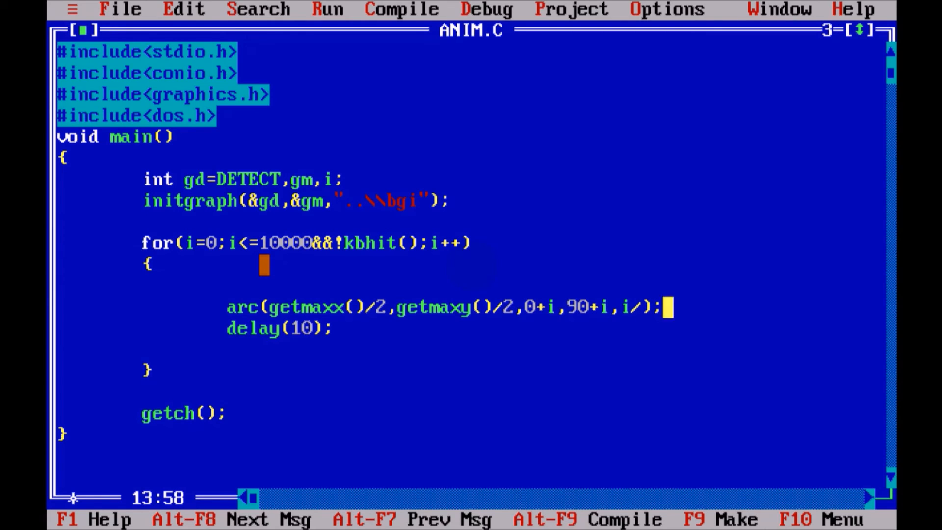
text(10)
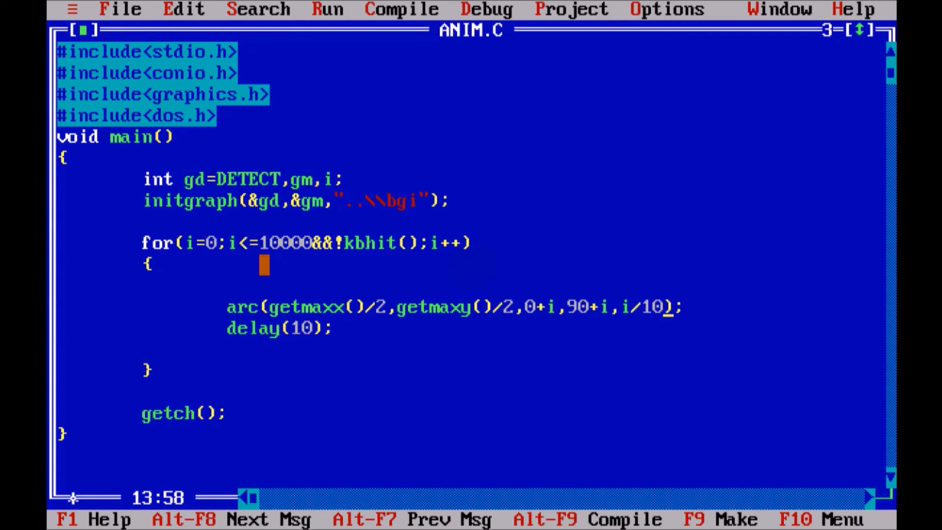